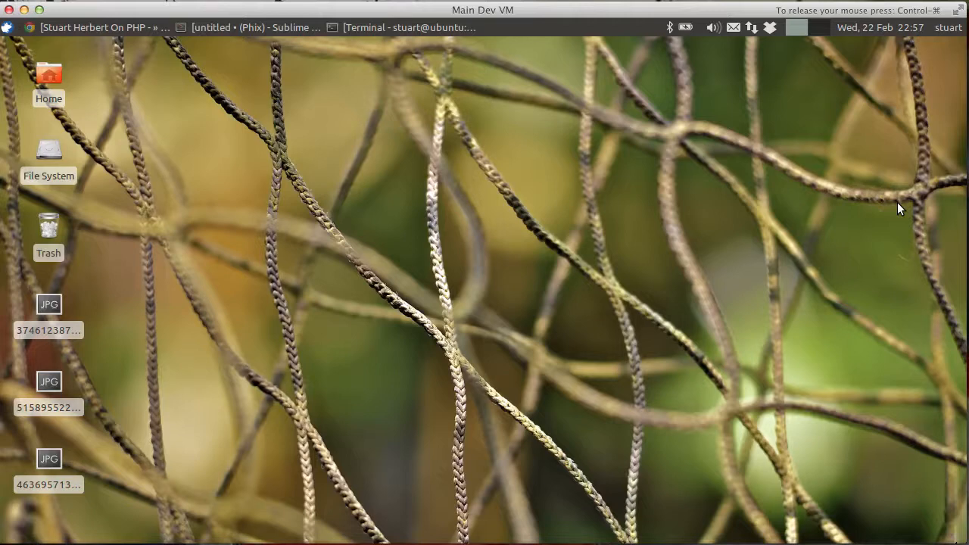
pyautogui.moveTo(440, 78)
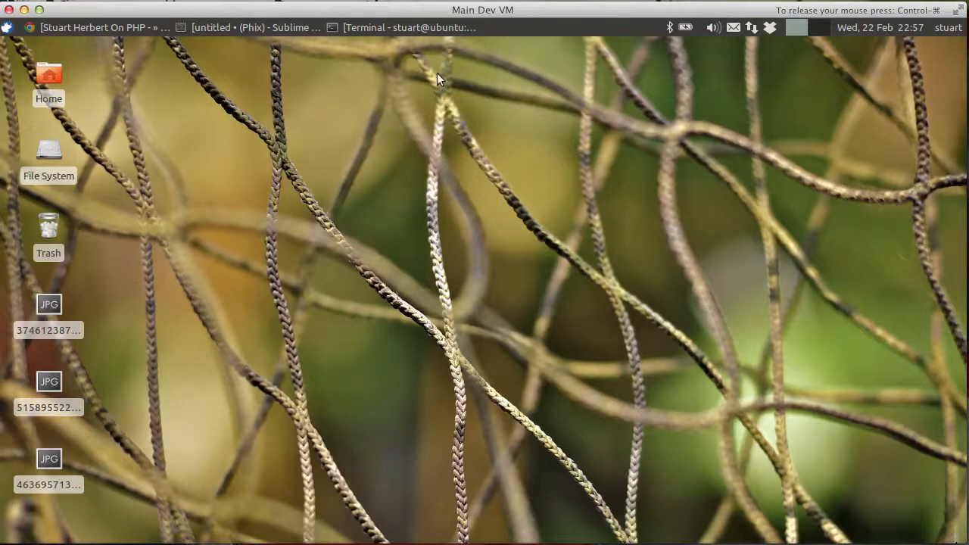
pyautogui.moveTo(102, 36)
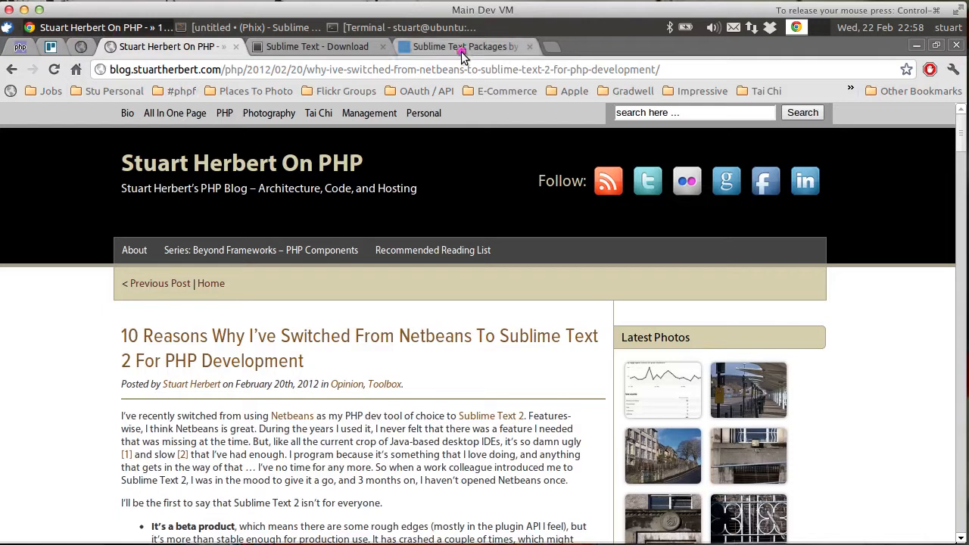
# Filter the wbond.net community package list to 'lint'
pyautogui.click(464, 46)
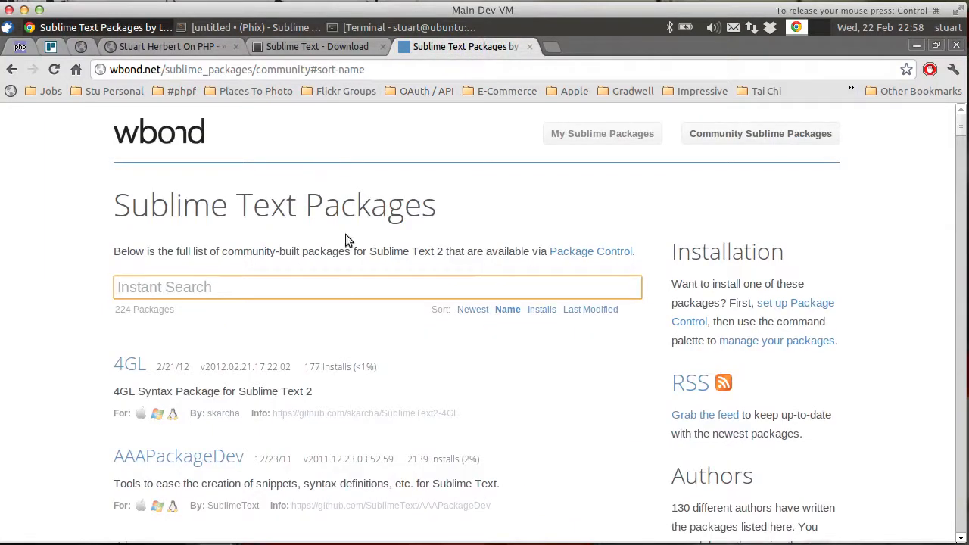
pyautogui.click(343, 287)
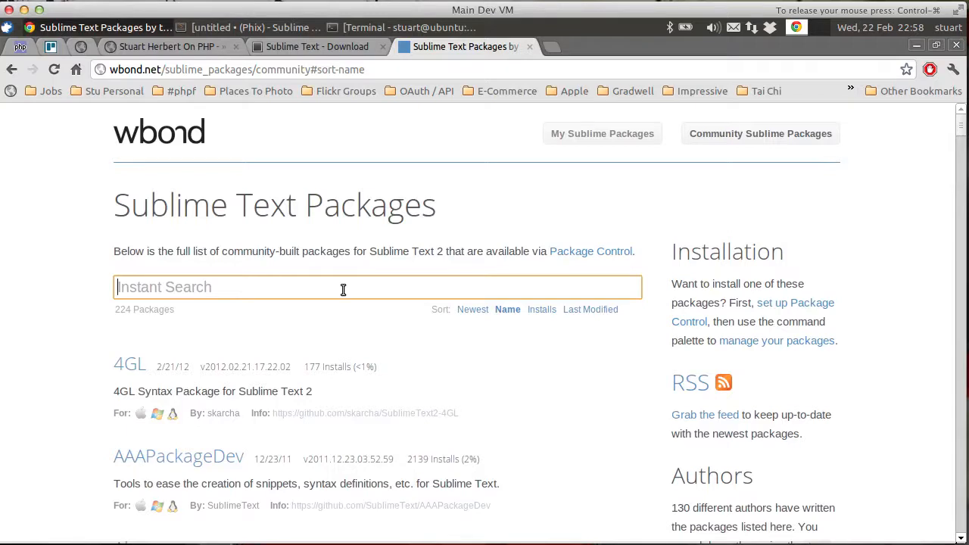
pyautogui.write('lint')
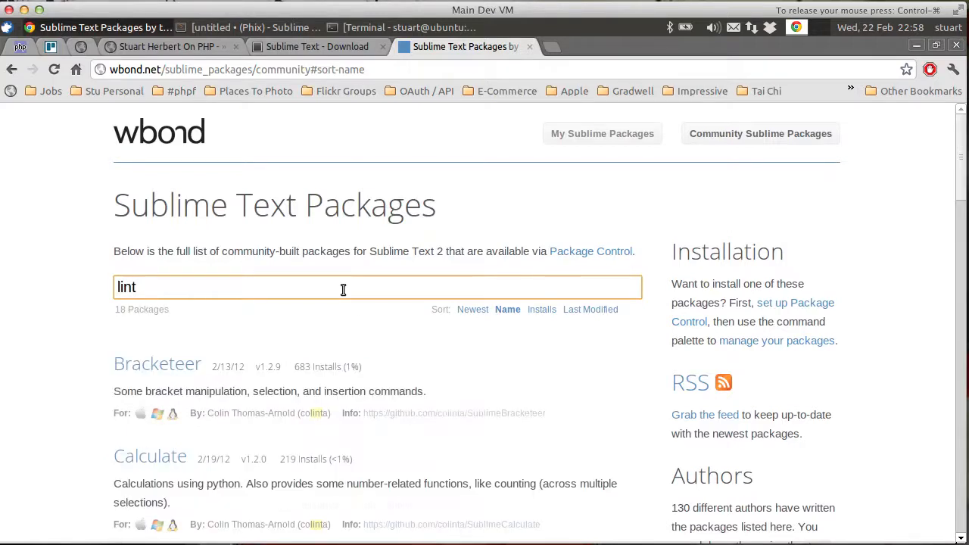
pyautogui.moveTo(54, 329)
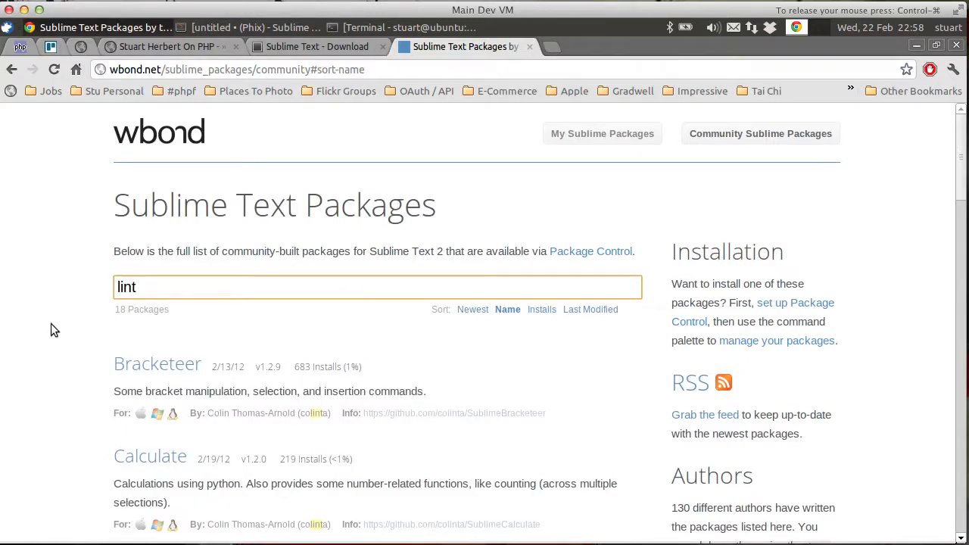
# Browse the lint package listings, including SublimeLinter, then return to the DemoClass editor
pyautogui.scroll(-3)
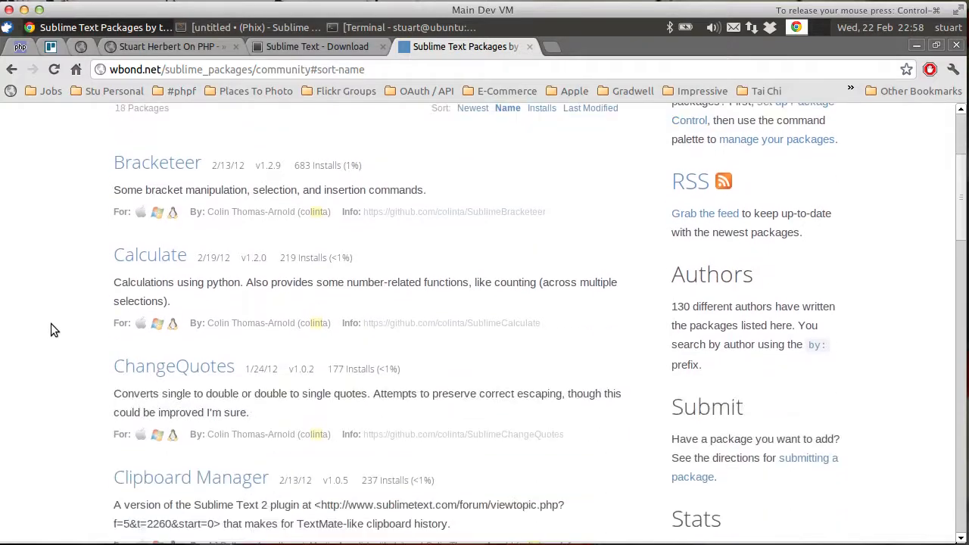
pyautogui.scroll(-3)
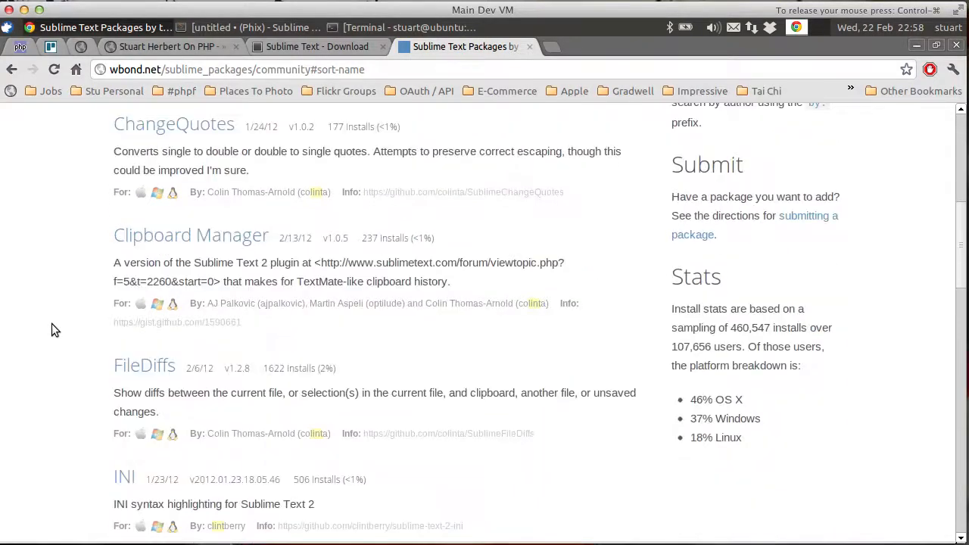
pyautogui.scroll(-3)
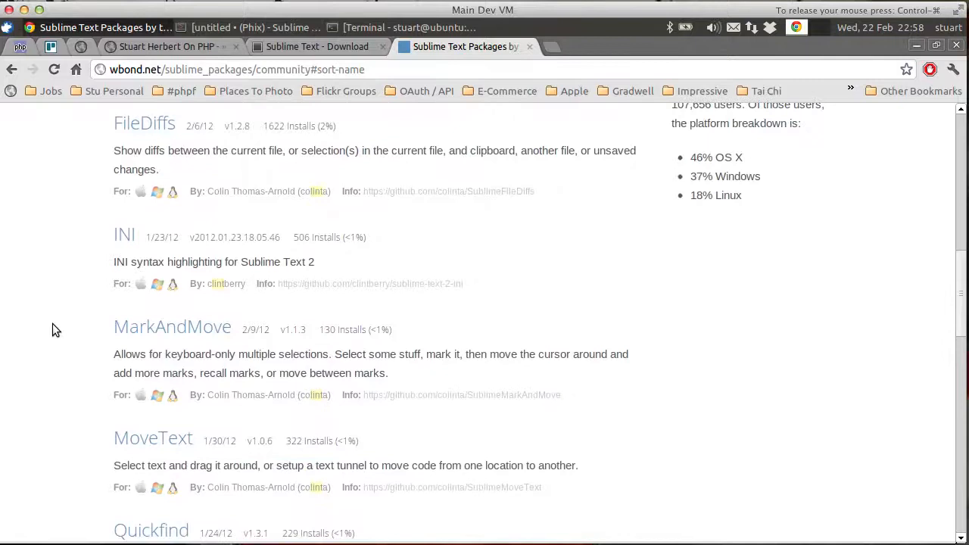
pyautogui.scroll(-3)
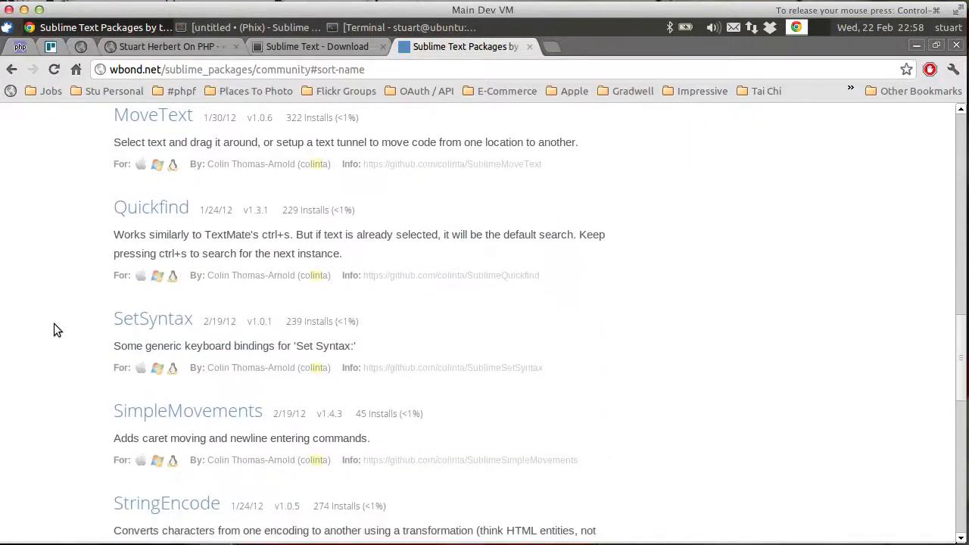
pyautogui.scroll(-3)
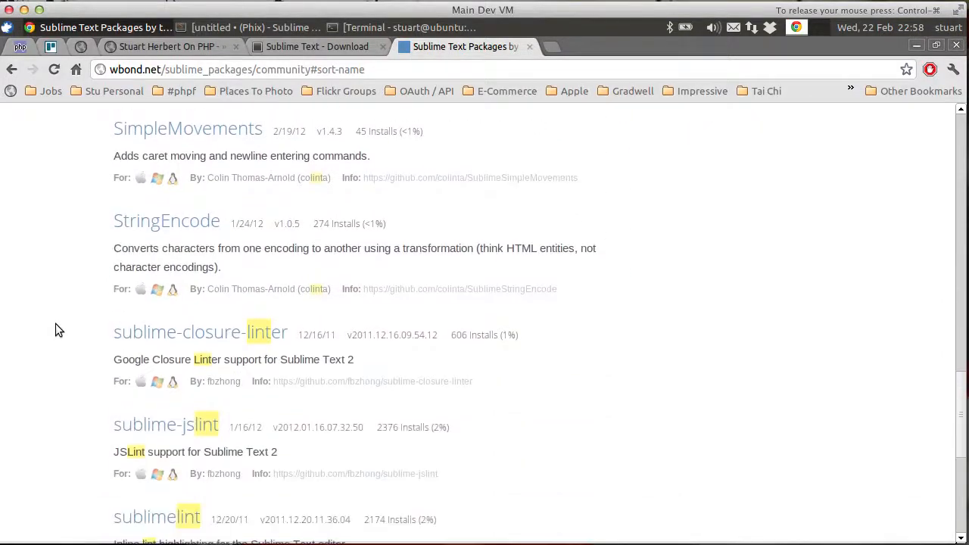
pyautogui.scroll(-3)
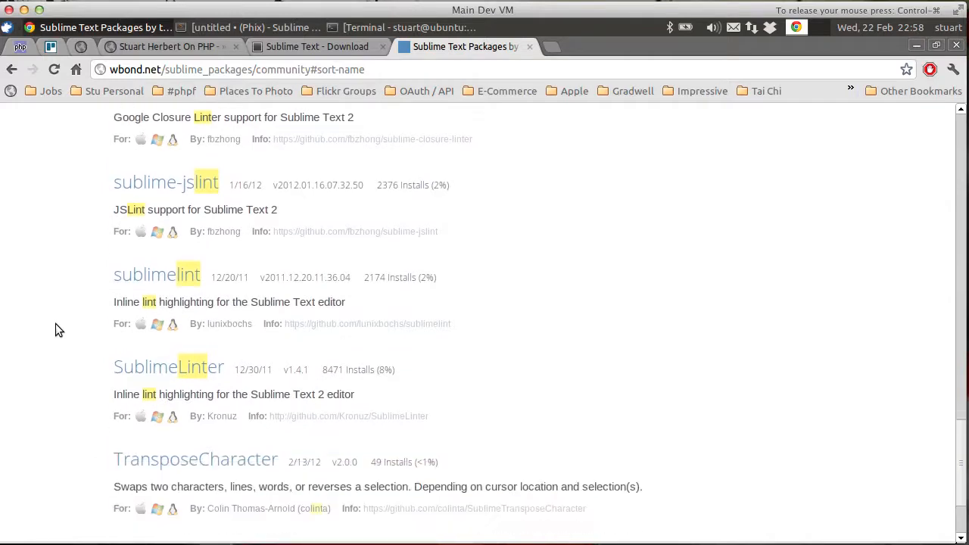
pyautogui.scroll(-3)
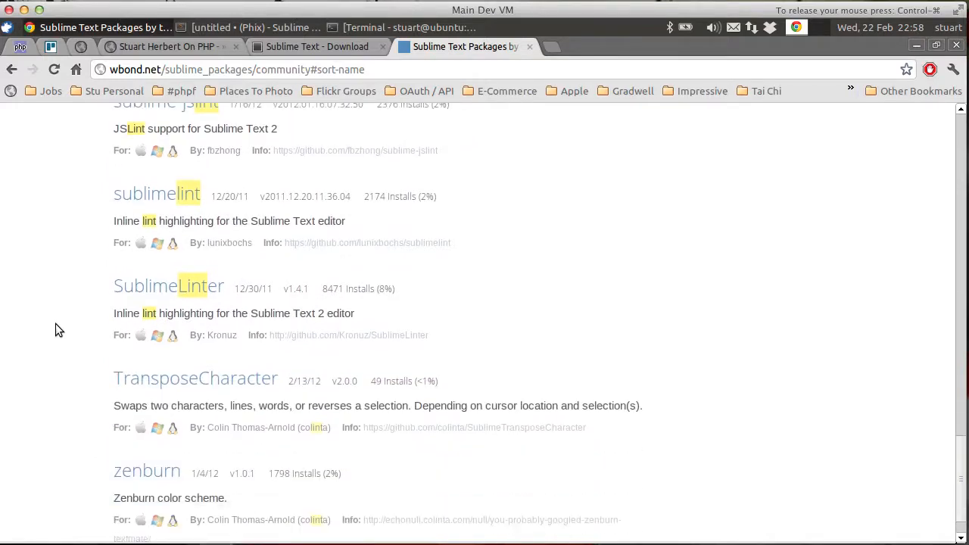
pyautogui.moveTo(195, 296)
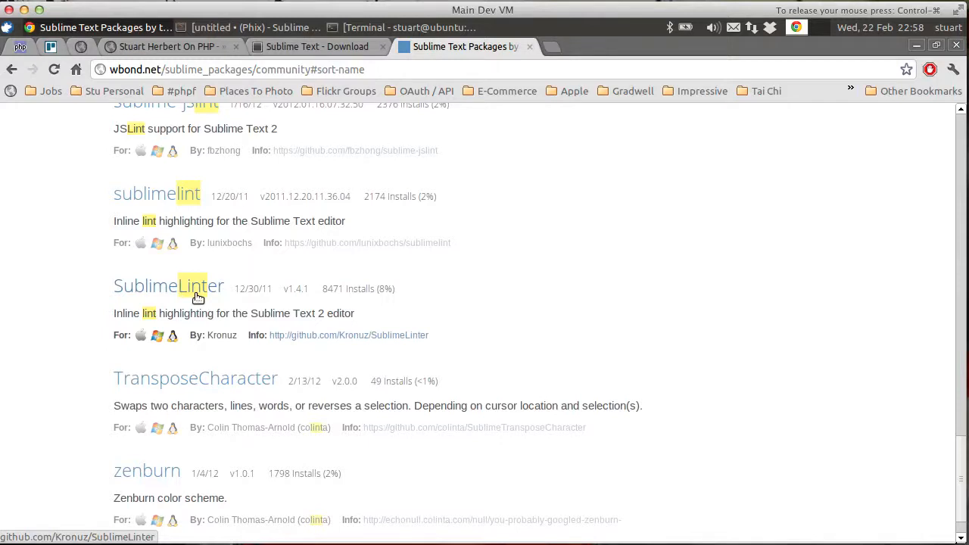
pyautogui.moveTo(181, 204)
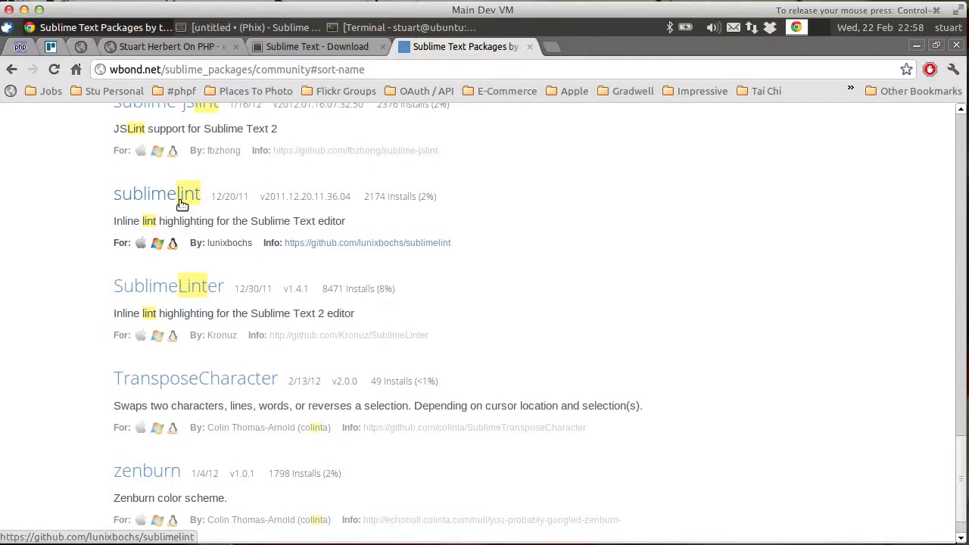
pyautogui.moveTo(214, 305)
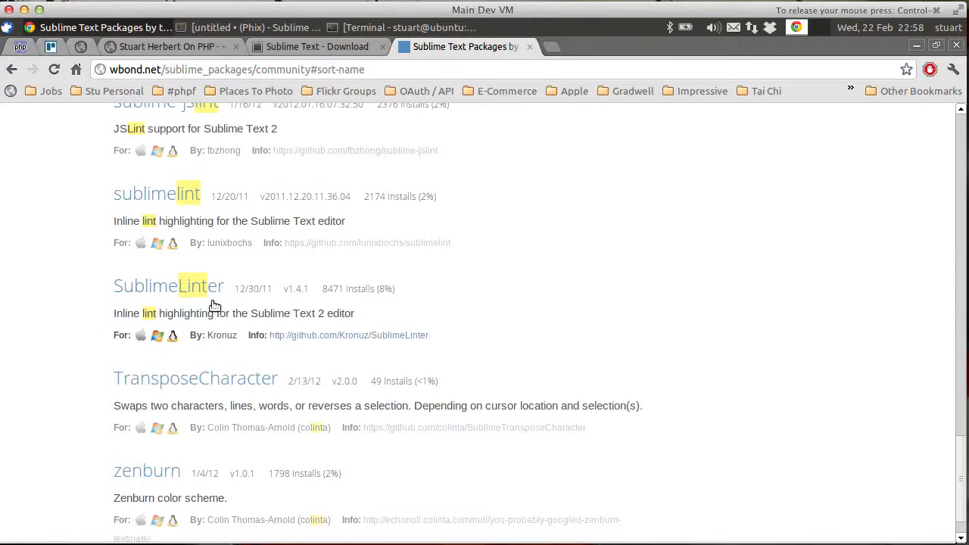
pyautogui.moveTo(231, 305)
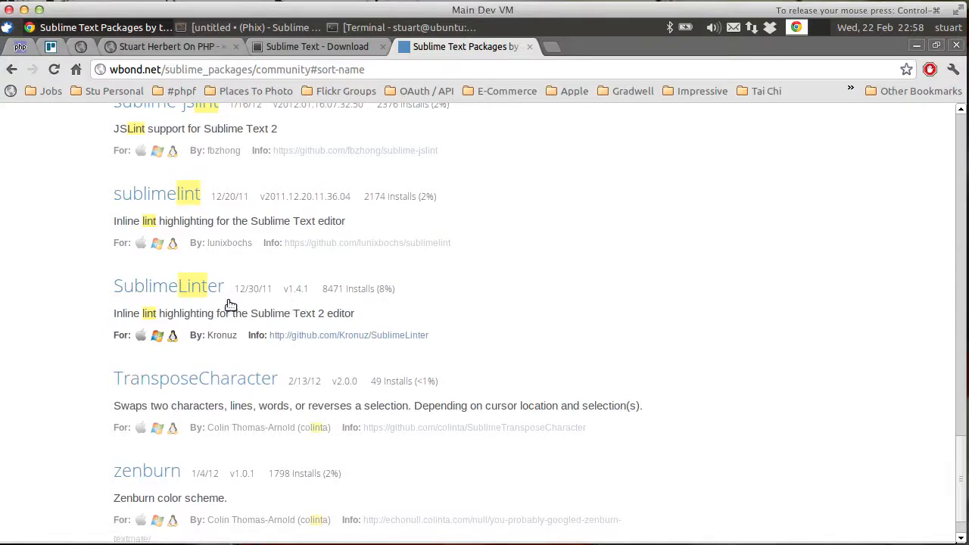
pyautogui.moveTo(240, 308)
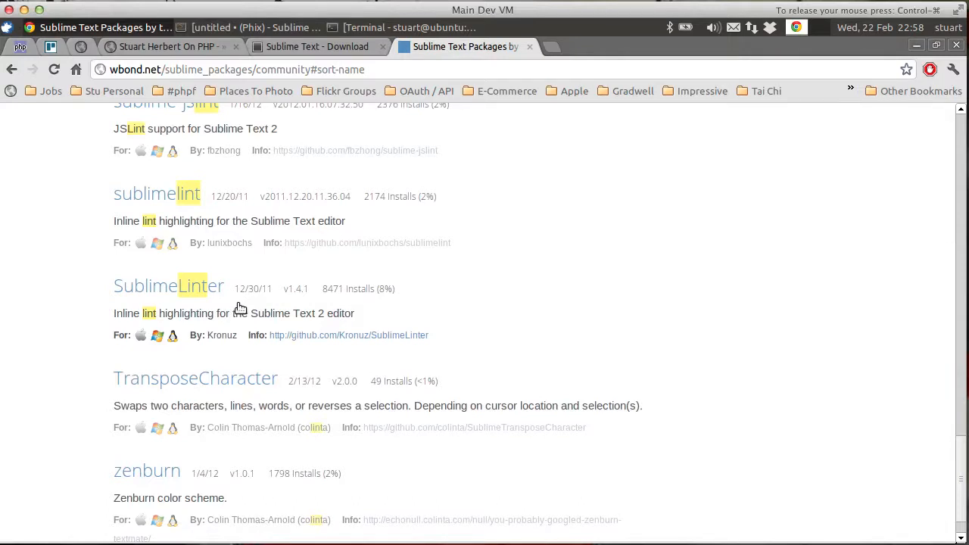
pyautogui.moveTo(249, 251)
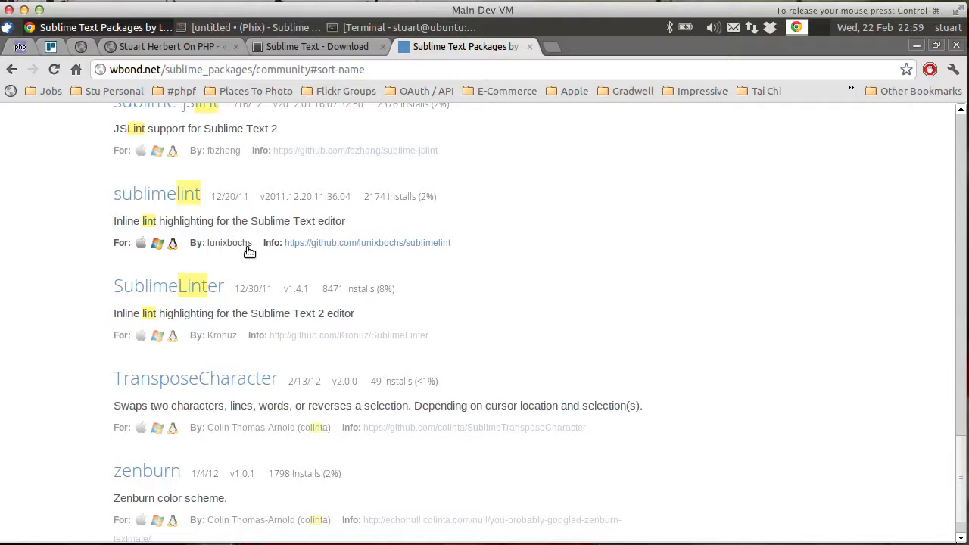
pyautogui.moveTo(233, 302)
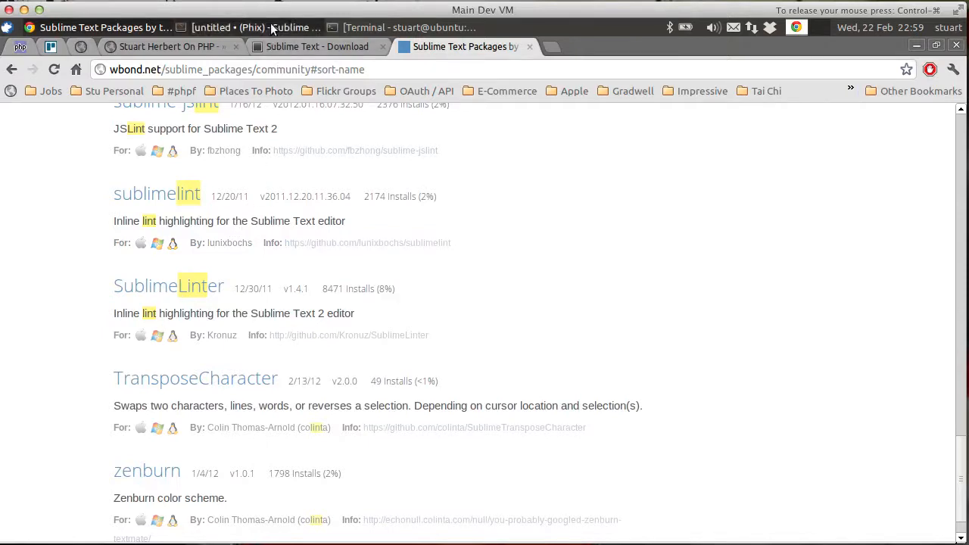
pyautogui.click(257, 27)
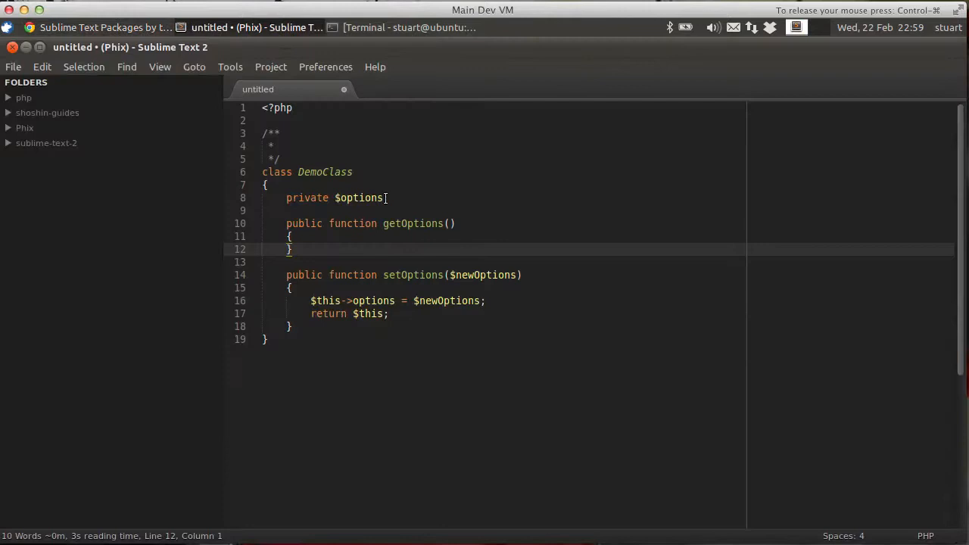
# End private $options with a semicolon and write $this->>options in the getOptions body
pyautogui.write(';')
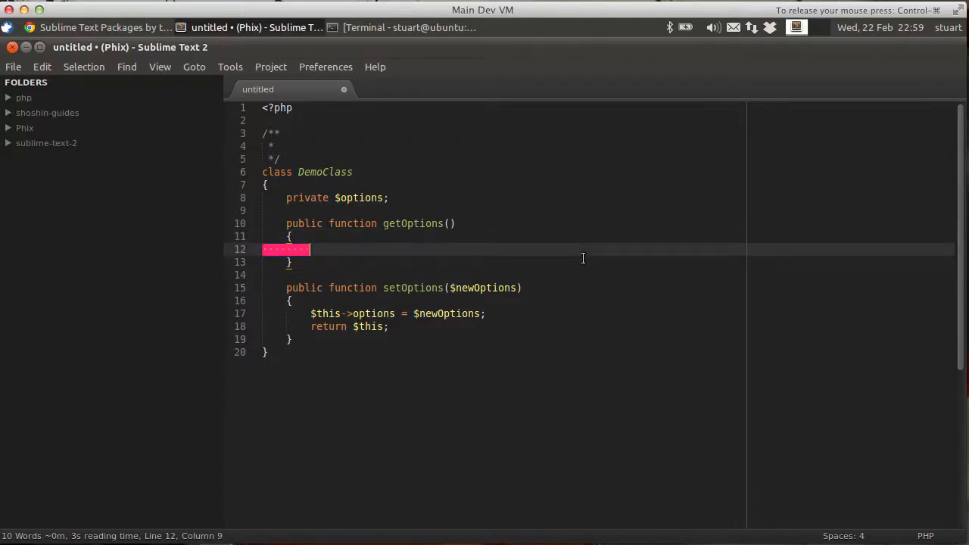
pyautogui.write('$this->')
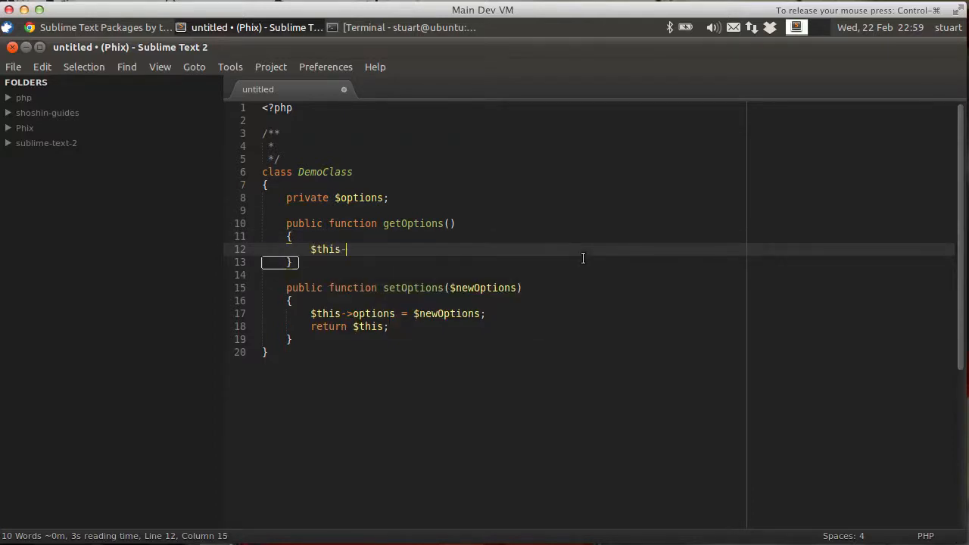
pyautogui.write('>')
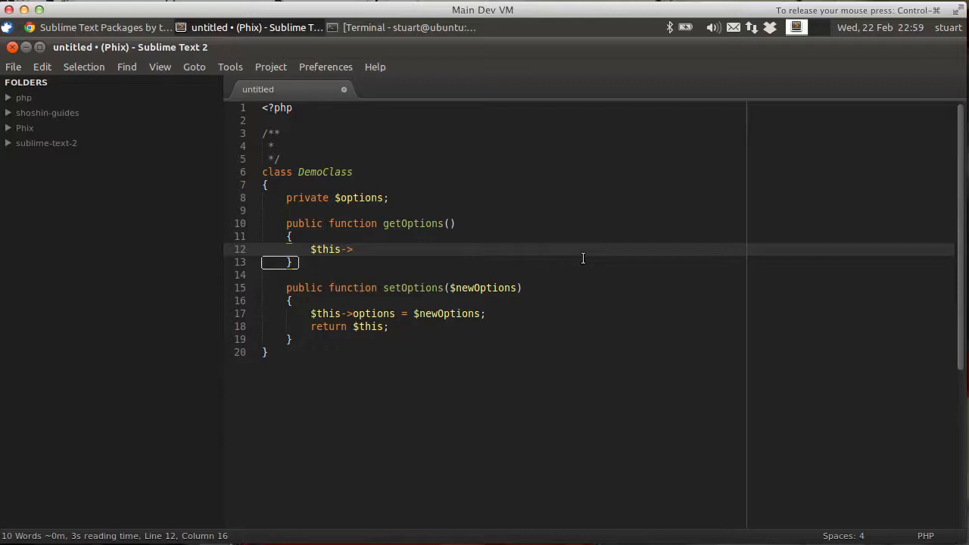
pyautogui.write('>')
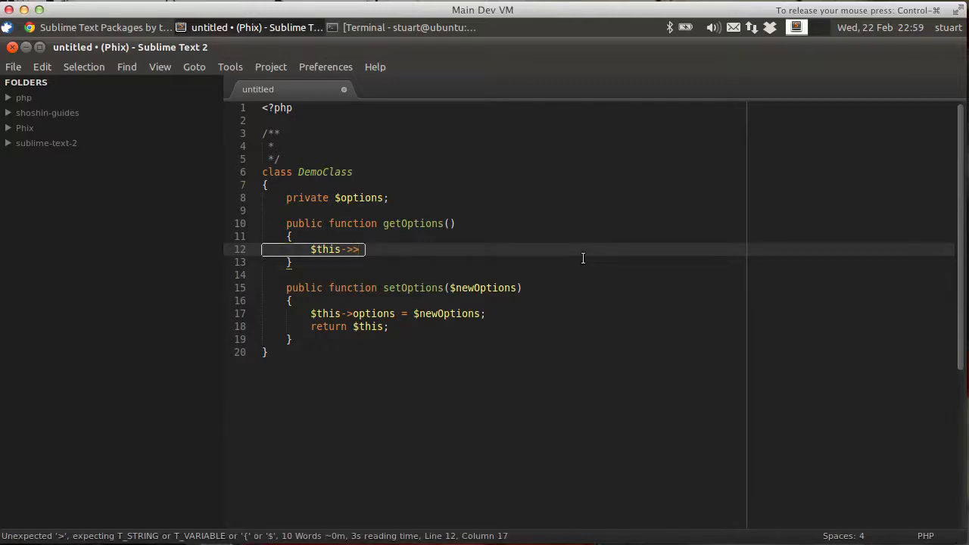
pyautogui.write('optins')
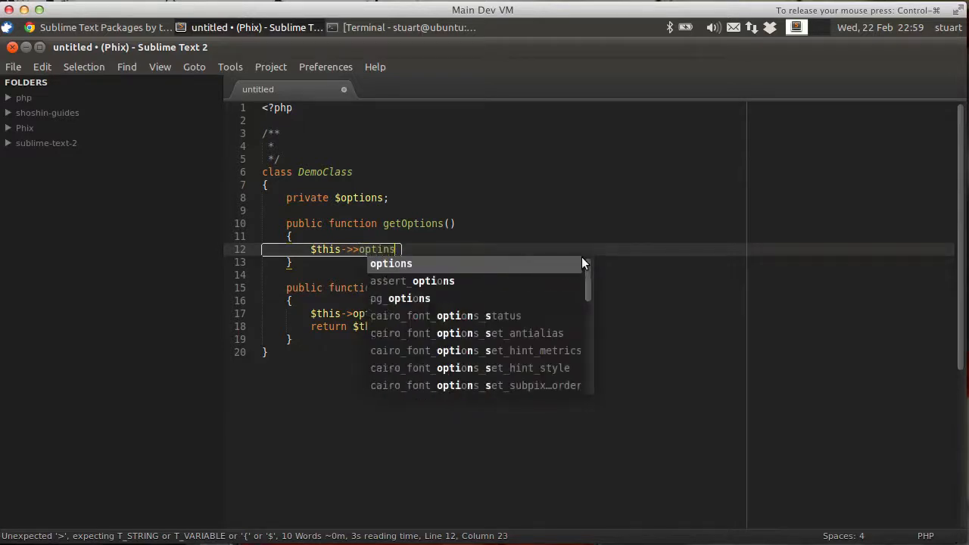
pyautogui.write('s;')
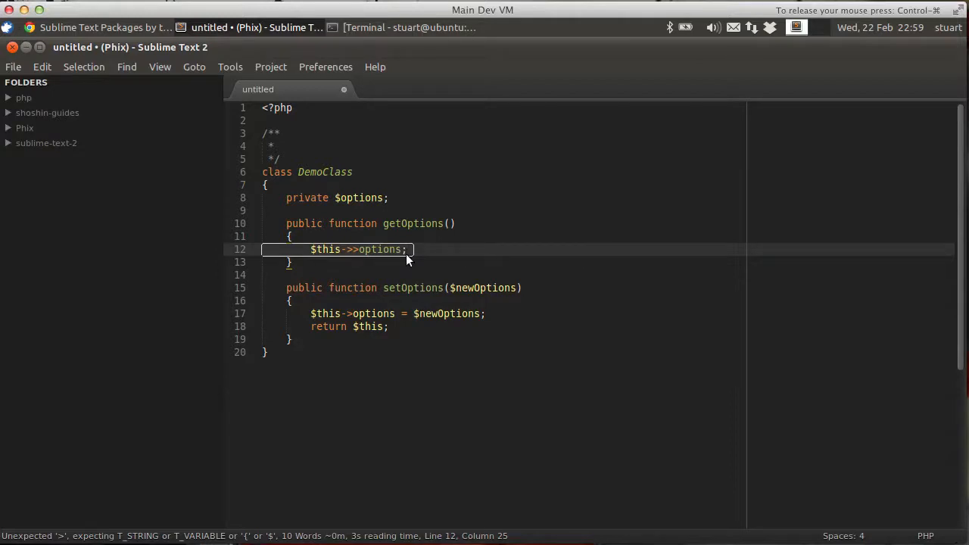
pyautogui.moveTo(369, 304)
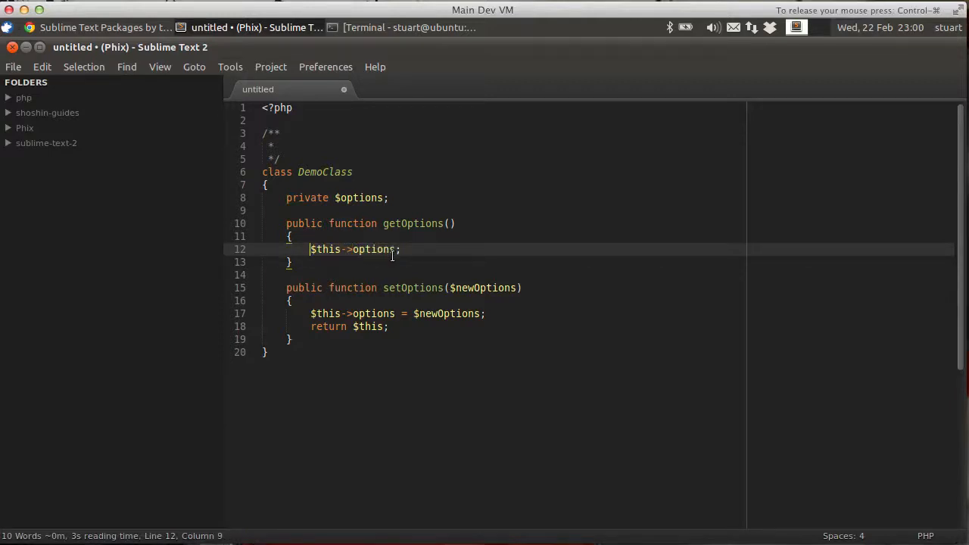
# Prefix the line with return, delete and retype its semicolon, watching SublimeLinter's closing-brace error
pyautogui.write('return')
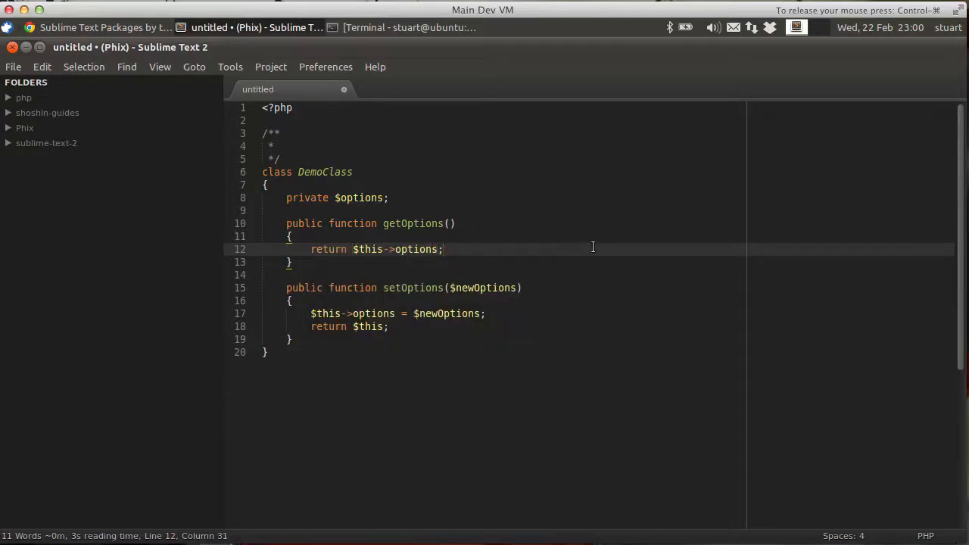
pyautogui.press('BackSpace')
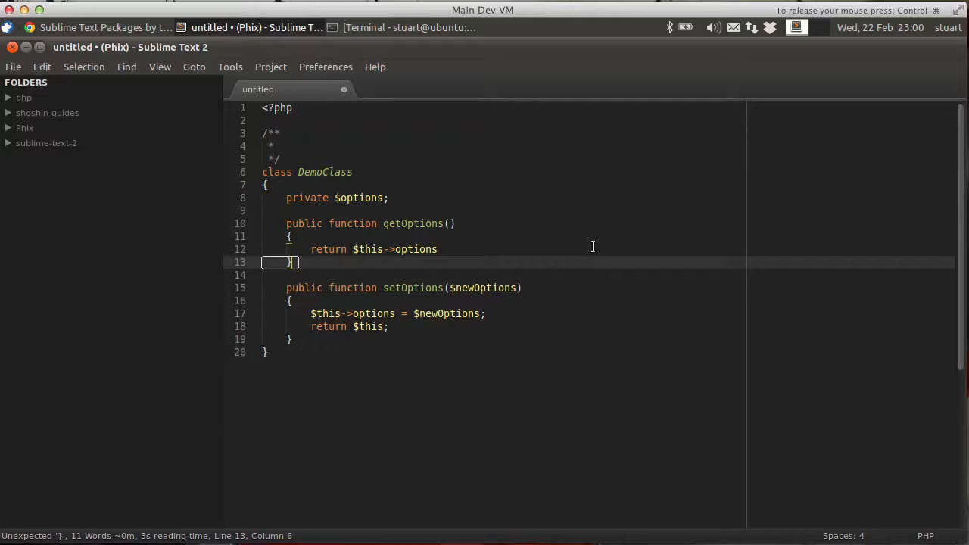
pyautogui.click(438, 249)
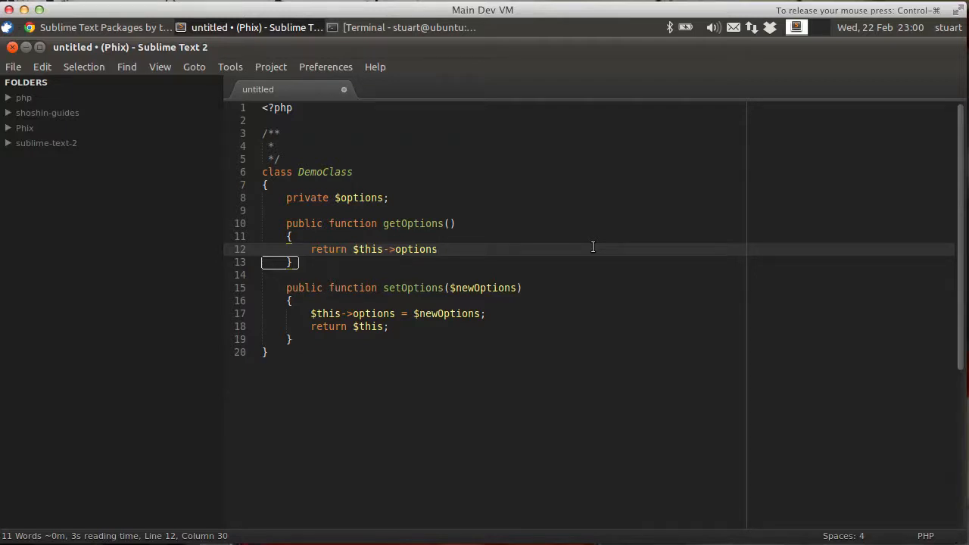
pyautogui.write(';')
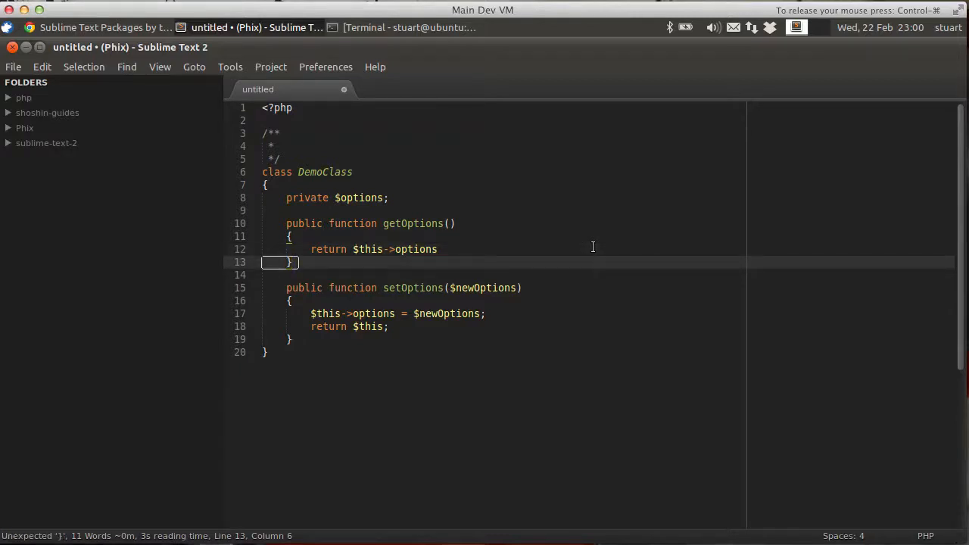
pyautogui.click(439, 249)
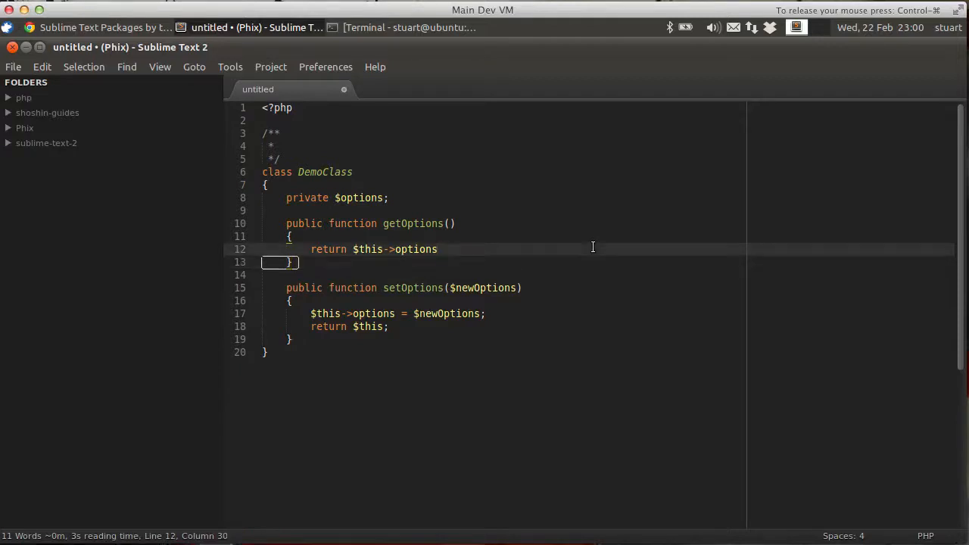
# Restore the semicolon on return $this->options; to clear the linter error
pyautogui.write(';')
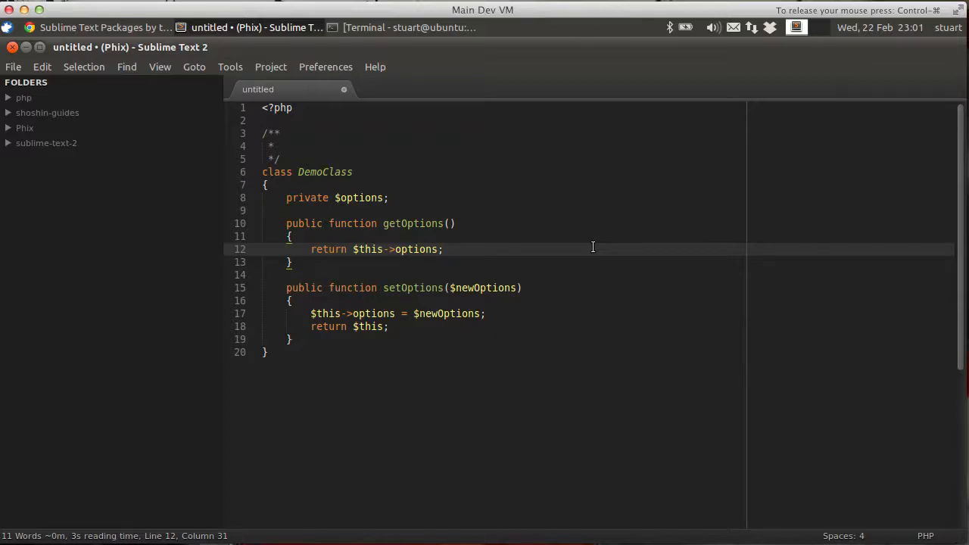
pyautogui.moveTo(933, 253)
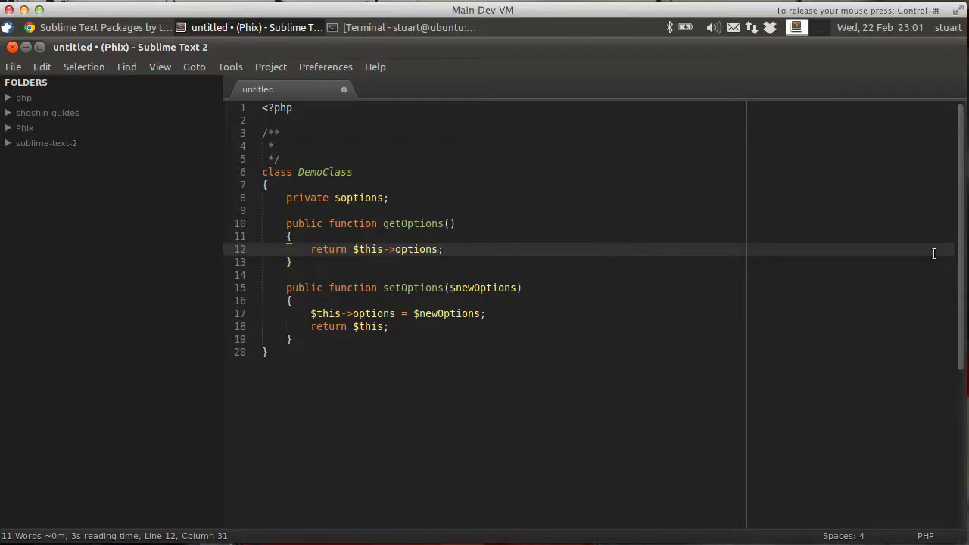